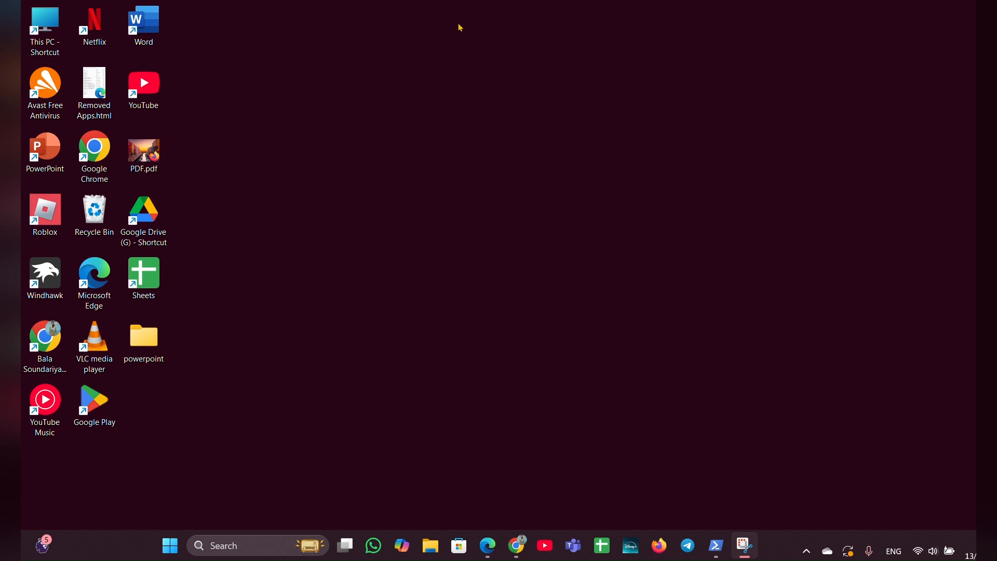
mouse_move(437, 5)
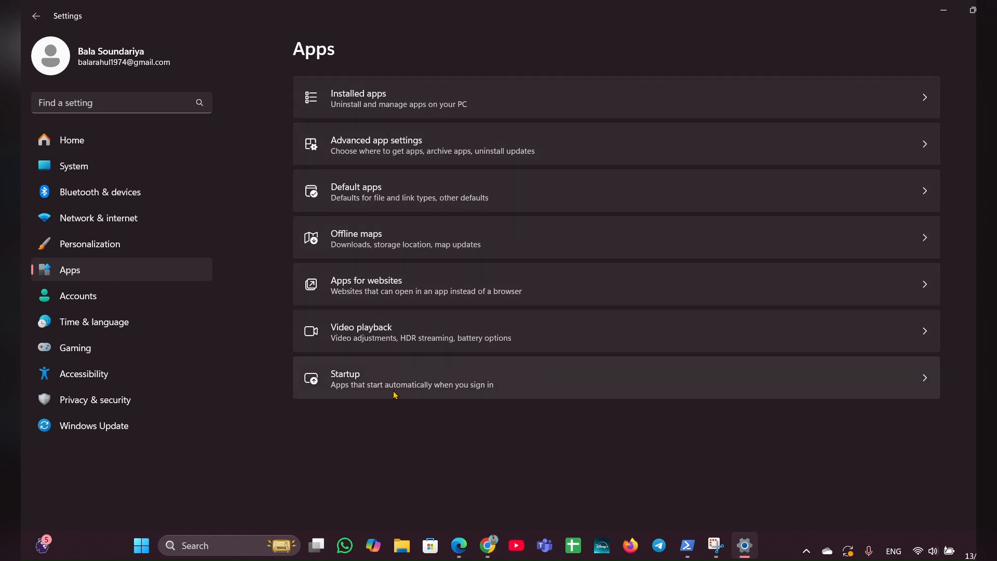
- Switch Phone Link Off in the Startup apps list and minimize Settings to the desktop
left_click(412, 378)
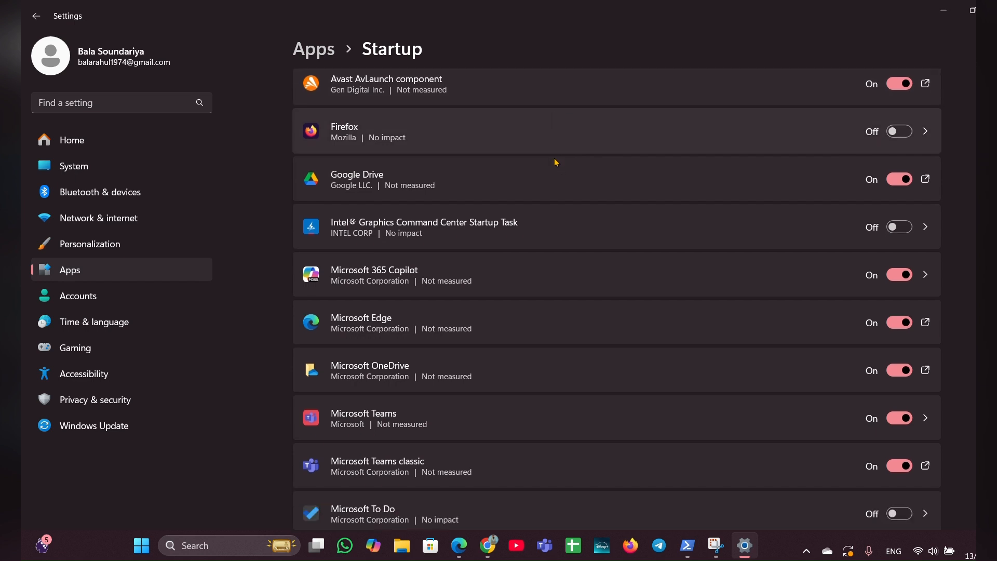
scroll("down", 3)
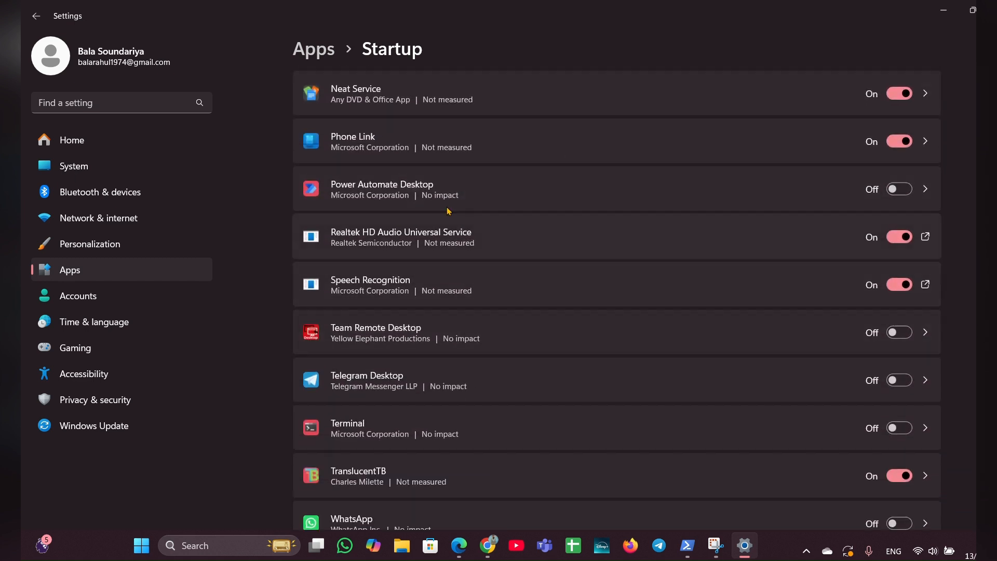
mouse_move(312, 158)
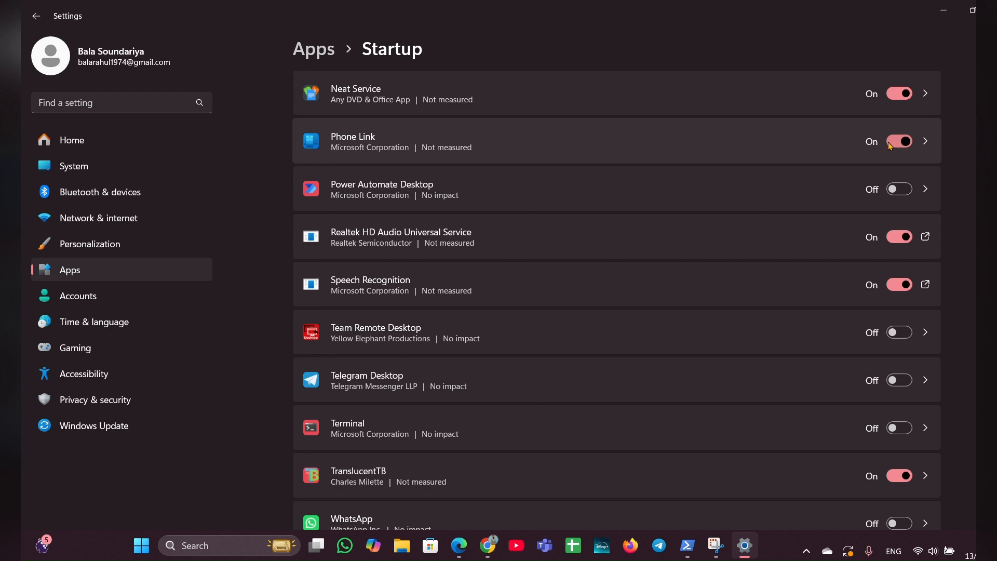
left_click(898, 141)
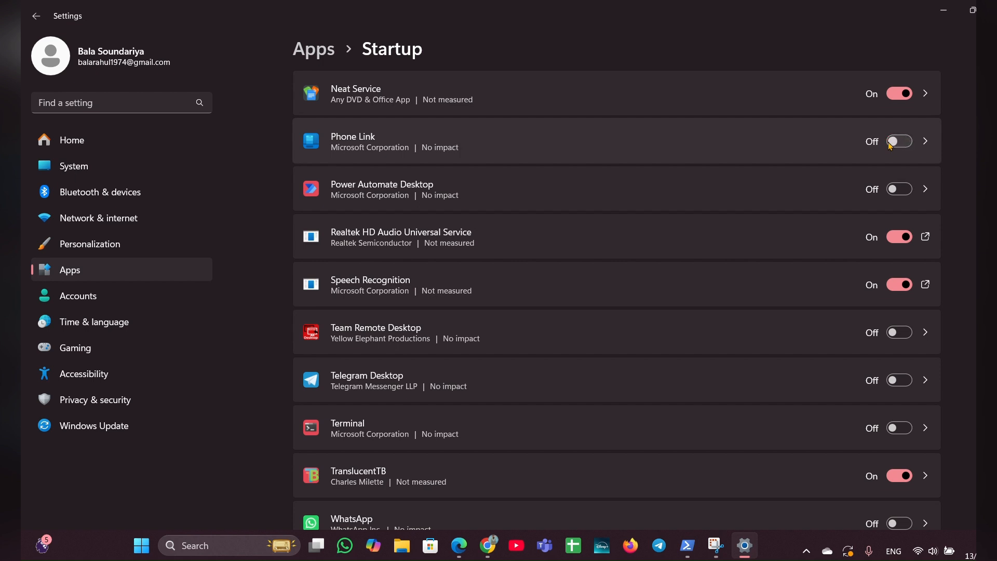
mouse_move(959, 21)
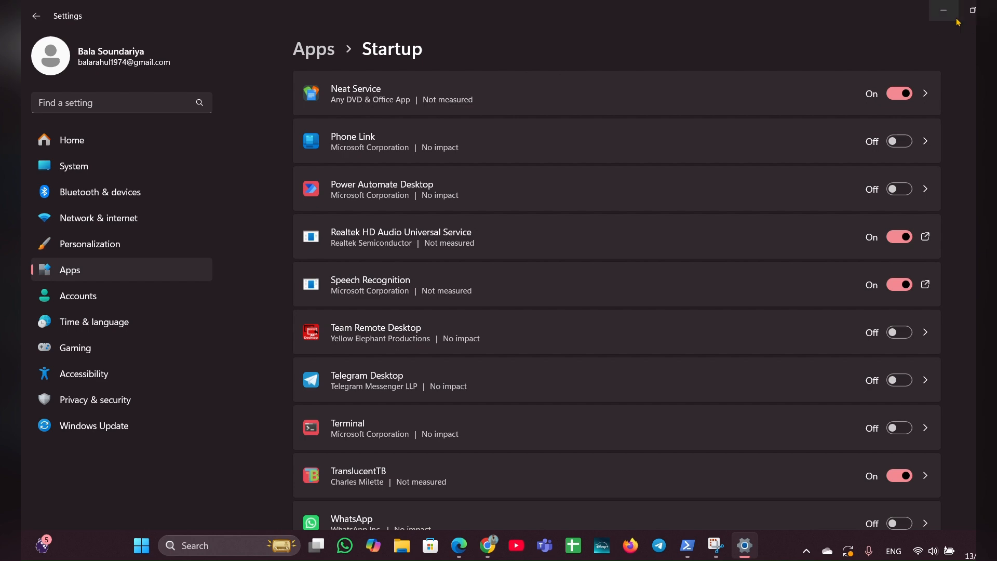
left_click(943, 10)
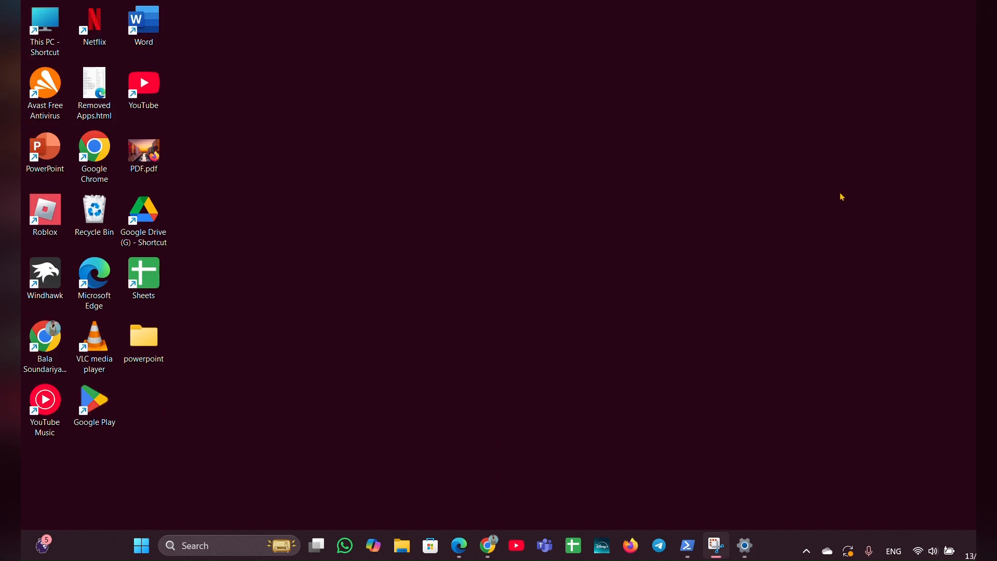
mouse_move(497, 346)
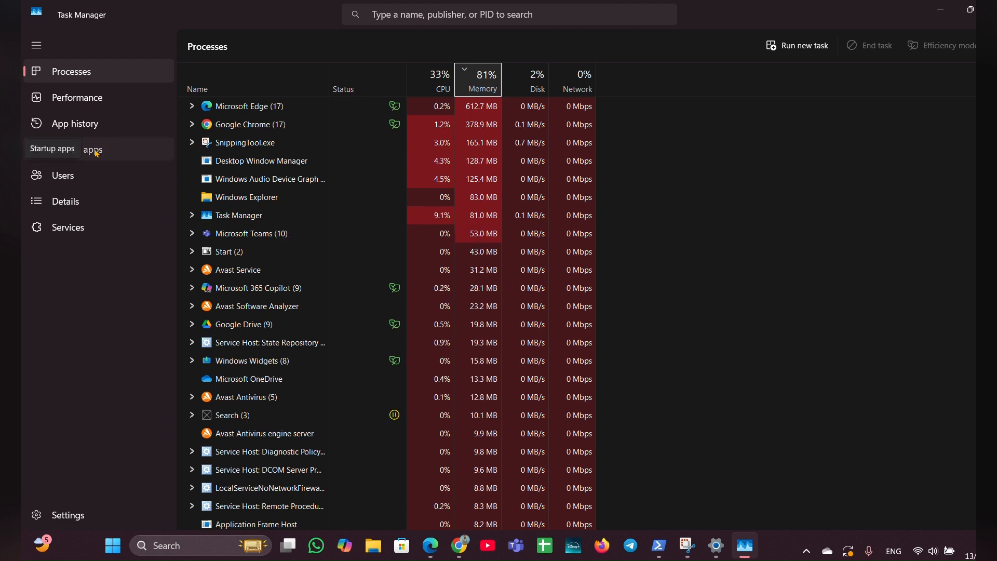
- Disable the Phone Link entry from Task Manager's Startup apps via its context menu
left_click(80, 149)
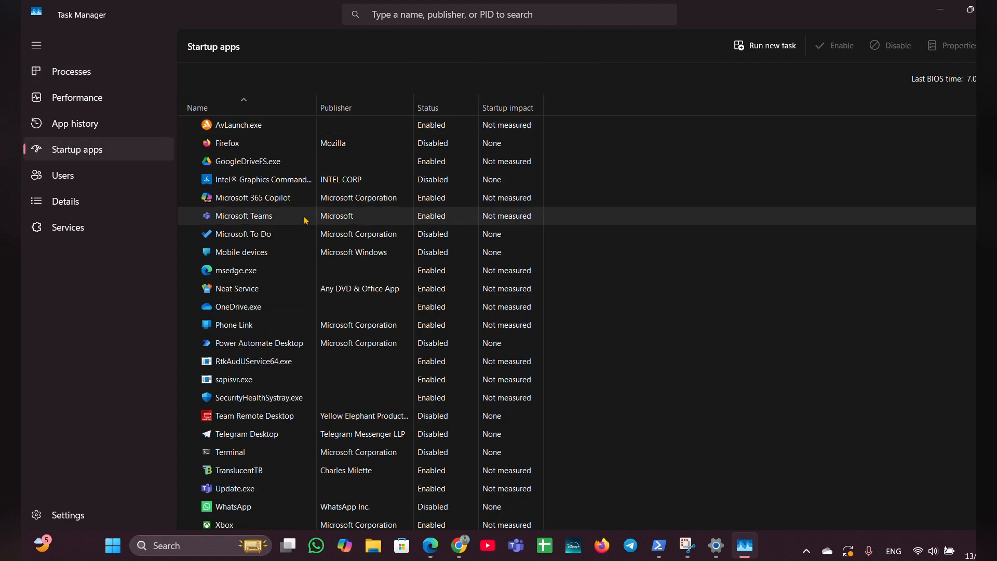
left_click(255, 325)
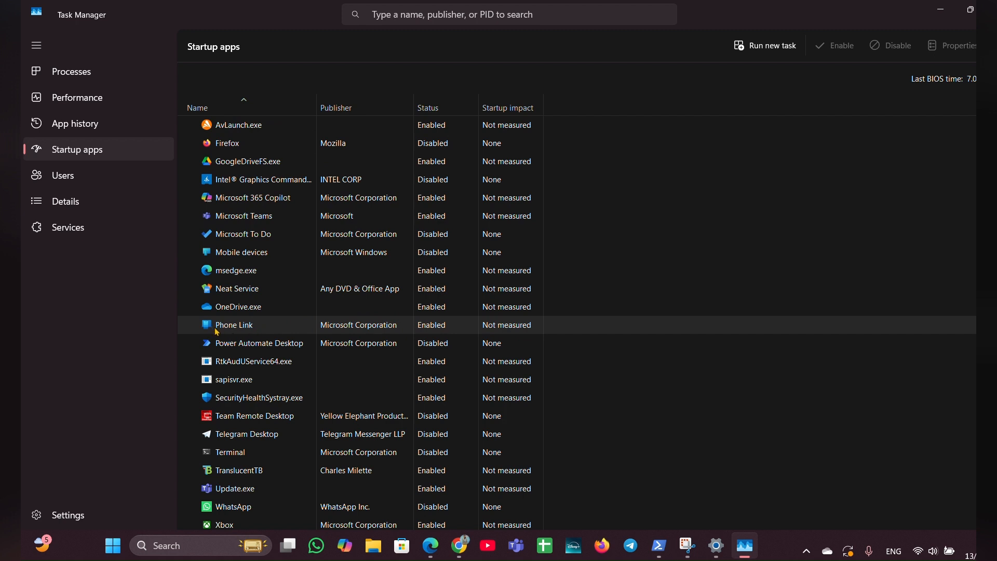
right_click(233, 325)
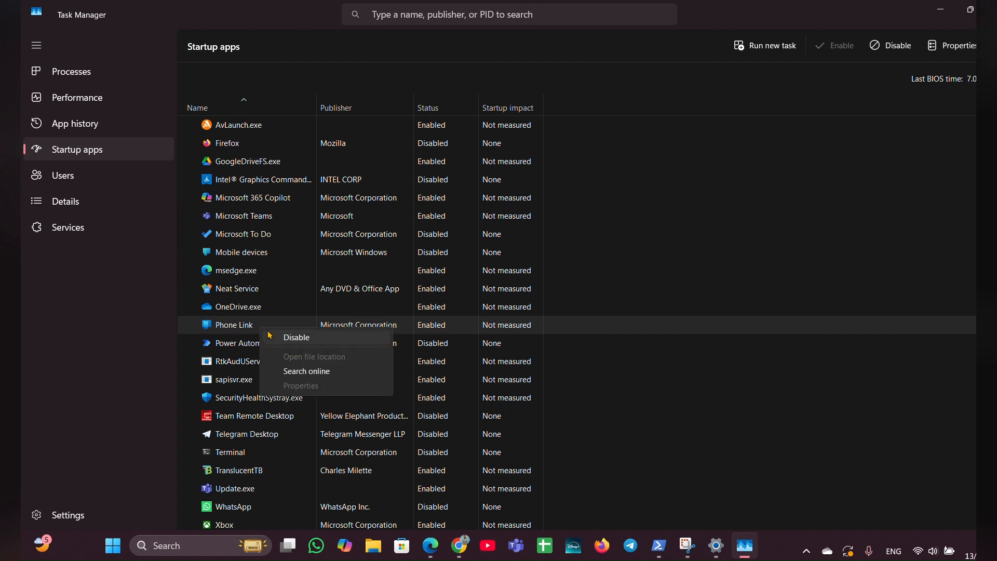
left_click(297, 337)
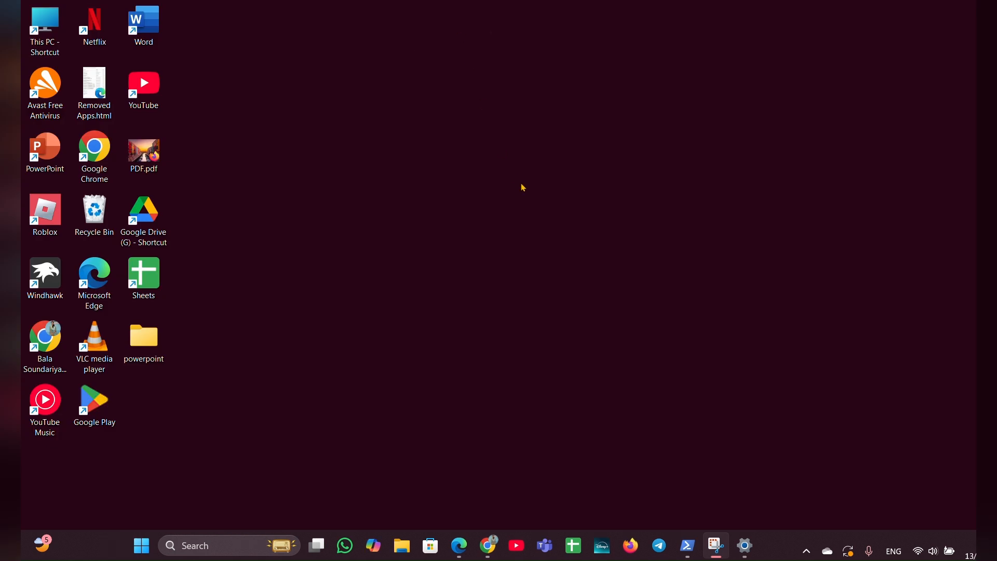
mouse_move(529, 194)
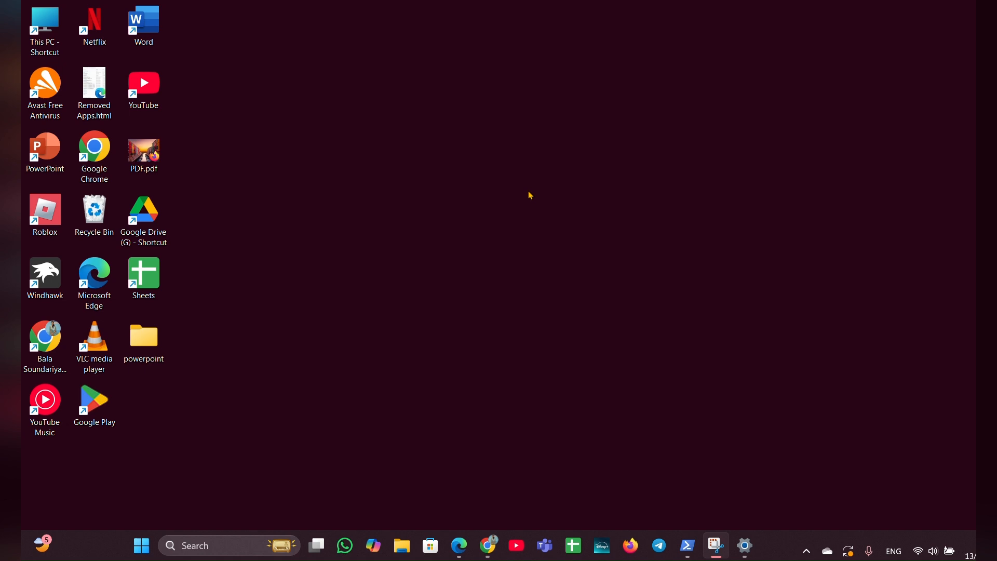